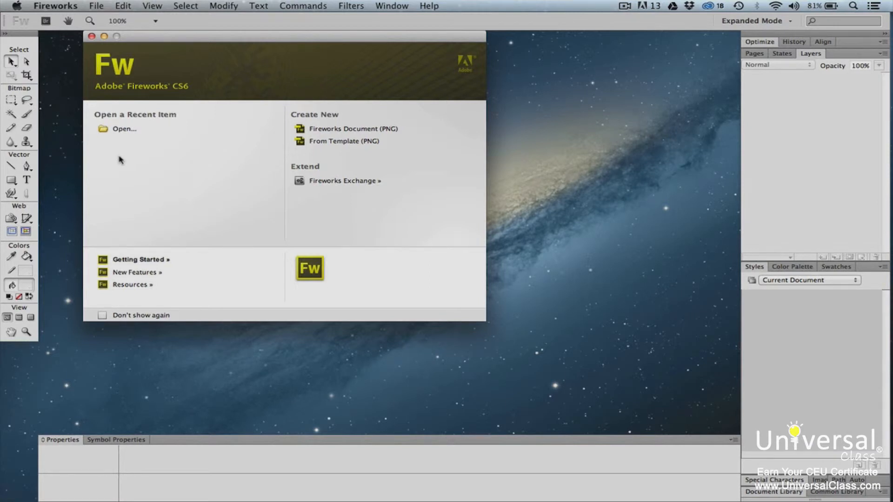
{"action": "mouse_move", "coordinate": [130, 157]}
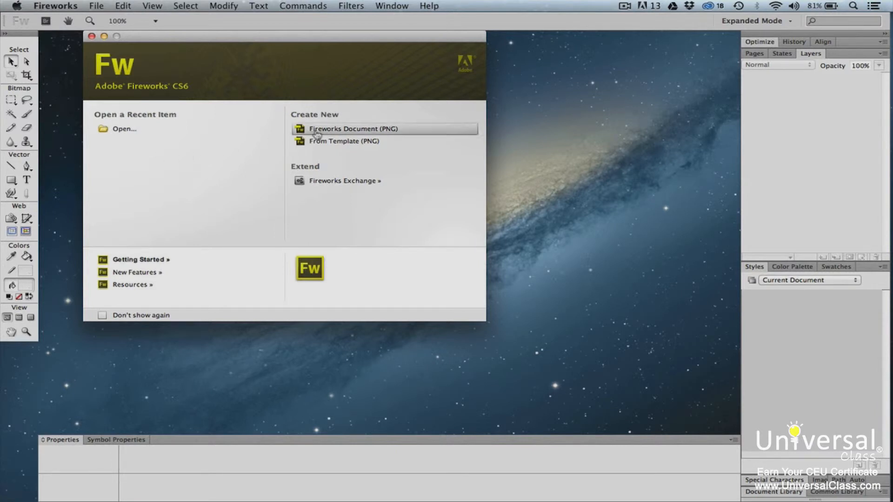
Step: Choose a Fireworks Document (PNG) and set the canvas to 960 by 600 pixels at 72 ppi
{"action": "left_click", "coordinate": [353, 129]}
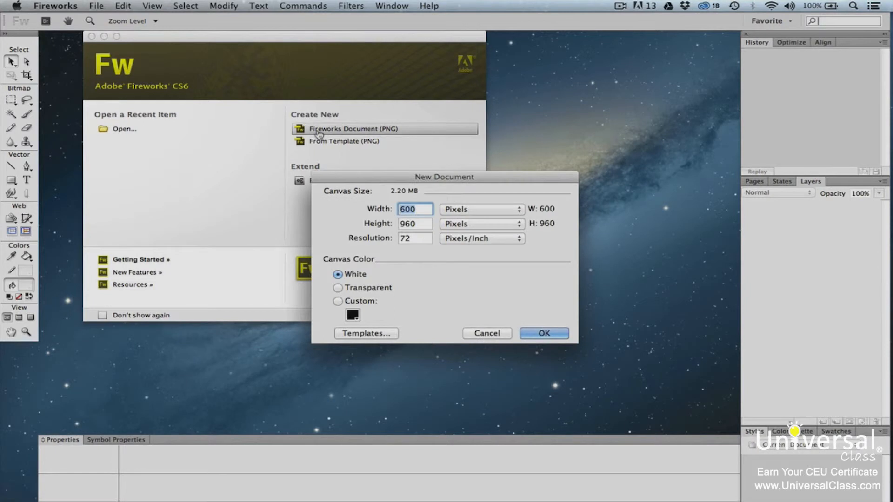
{"action": "left_click", "coordinate": [415, 209]}
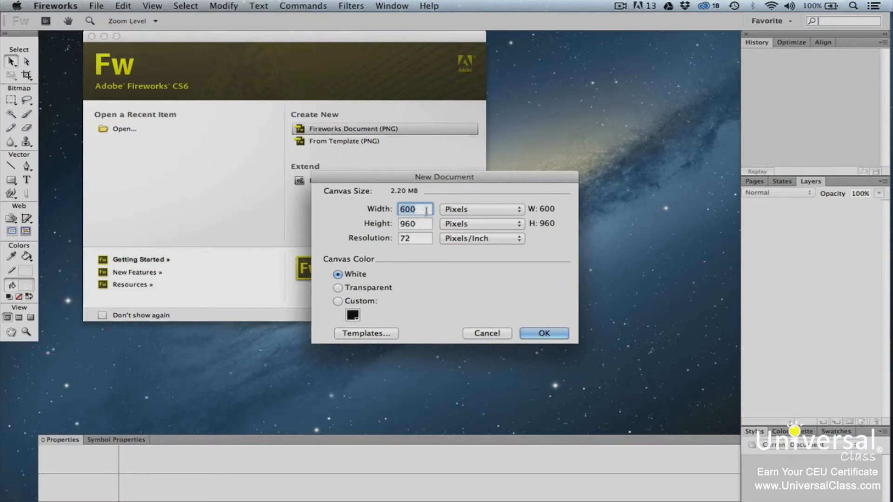
{"action": "type", "text": "60"}
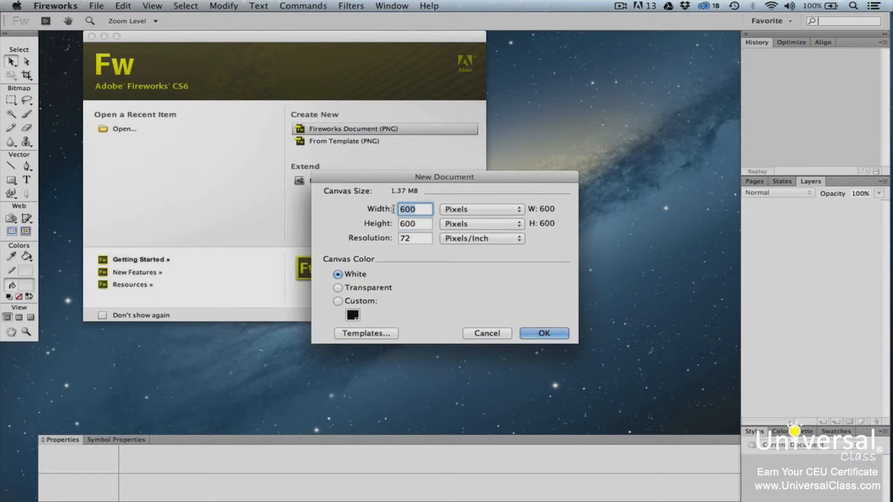
{"action": "type", "text": "960"}
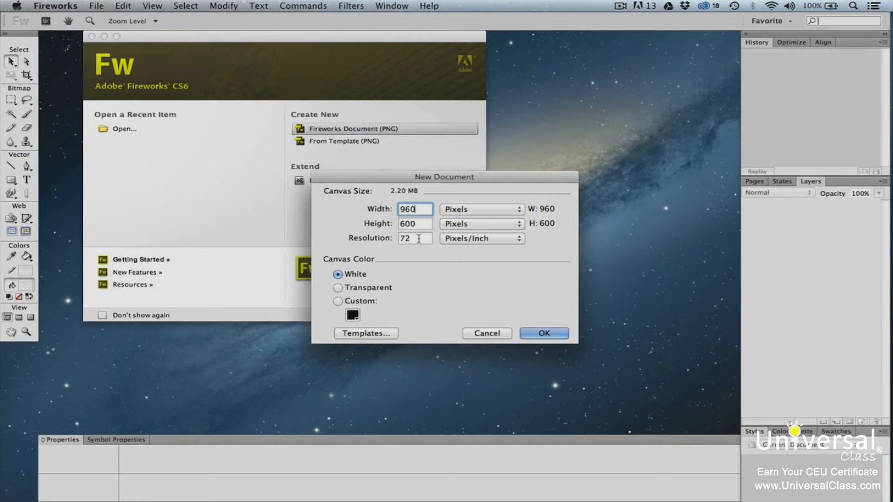
{"action": "mouse_move", "coordinate": [380, 282]}
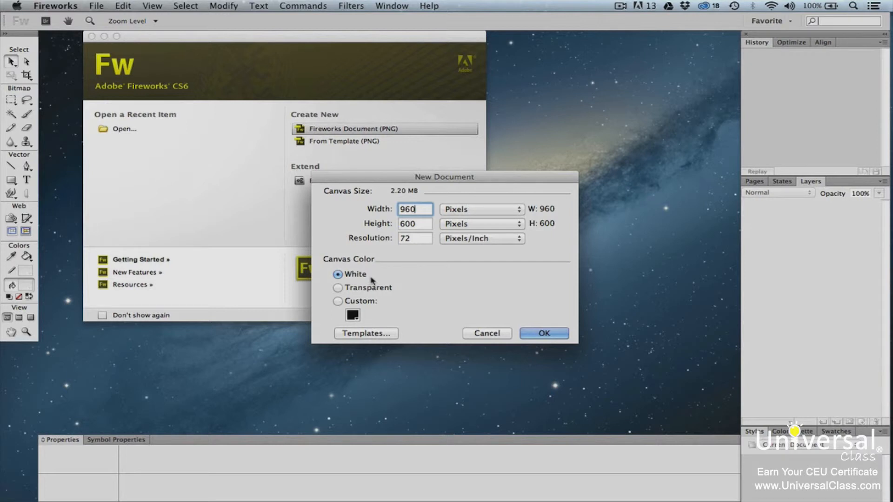
{"action": "mouse_move", "coordinate": [406, 291]}
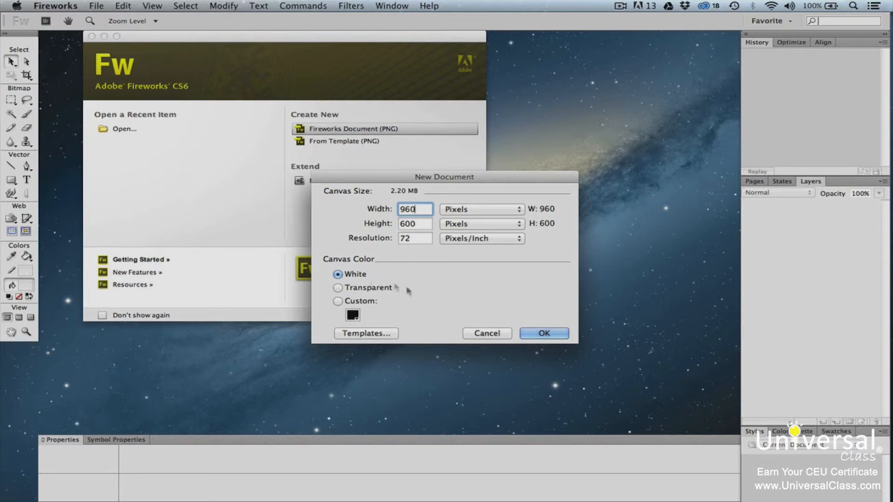
Step: Confirm the New Document dialog to create Untitled-2 with a 600 by 960 pixel canvas
{"action": "left_click", "coordinate": [543, 333]}
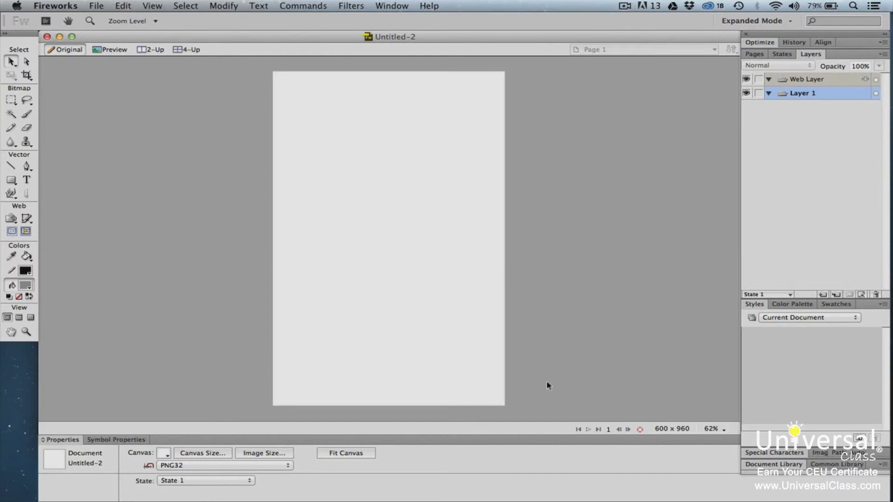
{"action": "mouse_move", "coordinate": [438, 149]}
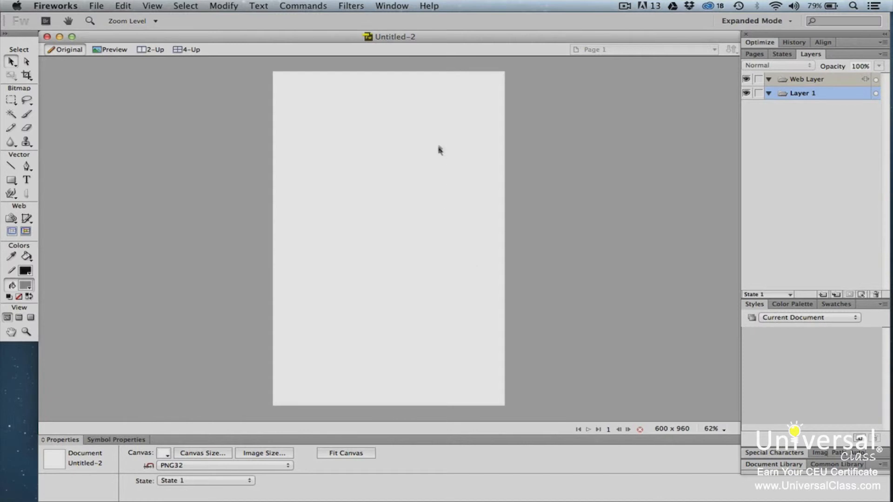
{"action": "mouse_move", "coordinate": [456, 8]}
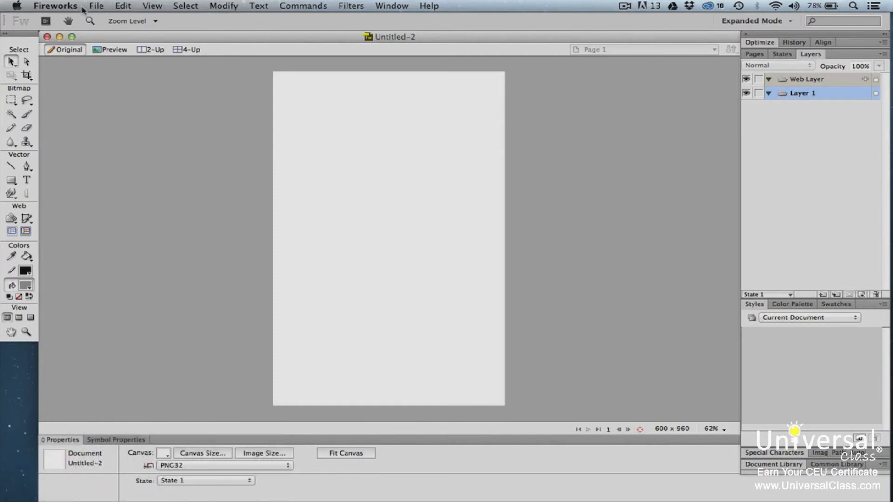
{"action": "left_click", "coordinate": [96, 5]}
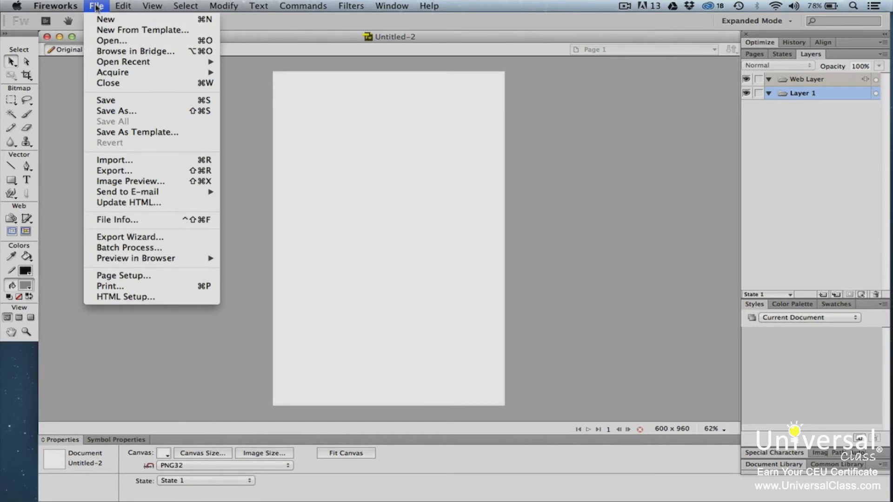
{"action": "left_click", "coordinate": [68, 20]}
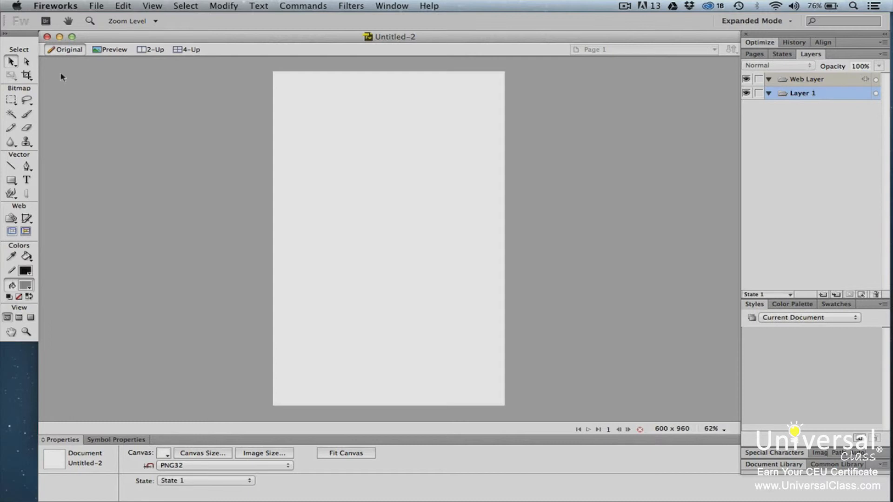
{"action": "mouse_move", "coordinate": [35, 66]}
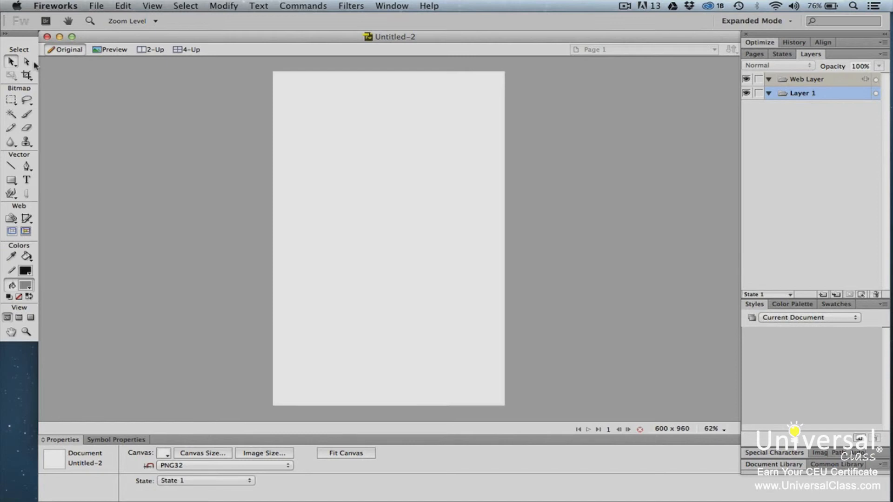
{"action": "mouse_move", "coordinate": [35, 122]}
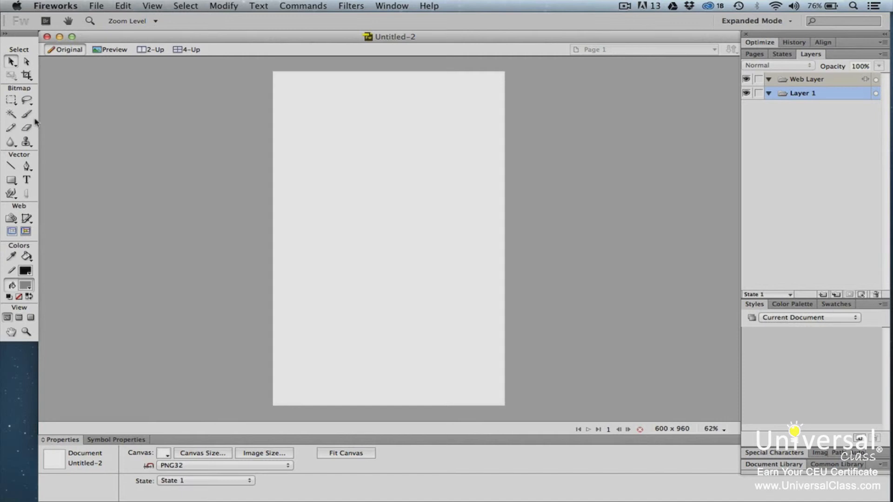
{"action": "mouse_move", "coordinate": [44, 177]}
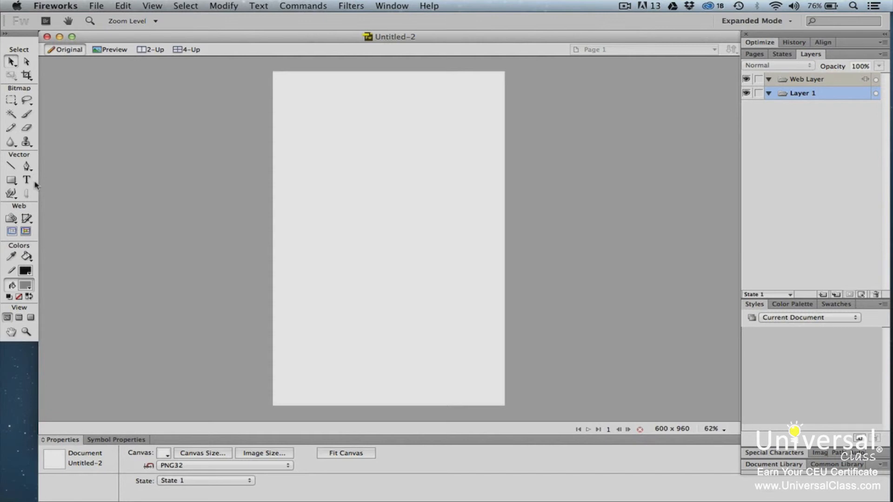
{"action": "mouse_move", "coordinate": [40, 225]}
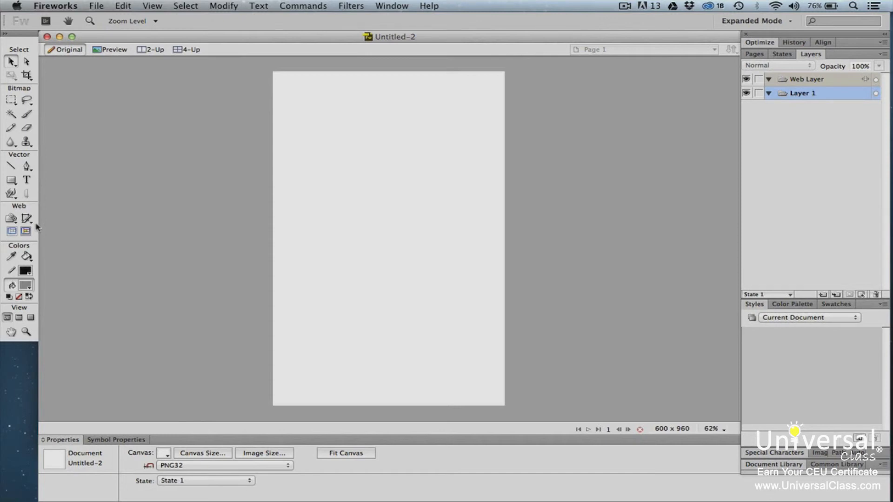
{"action": "mouse_move", "coordinate": [37, 264]}
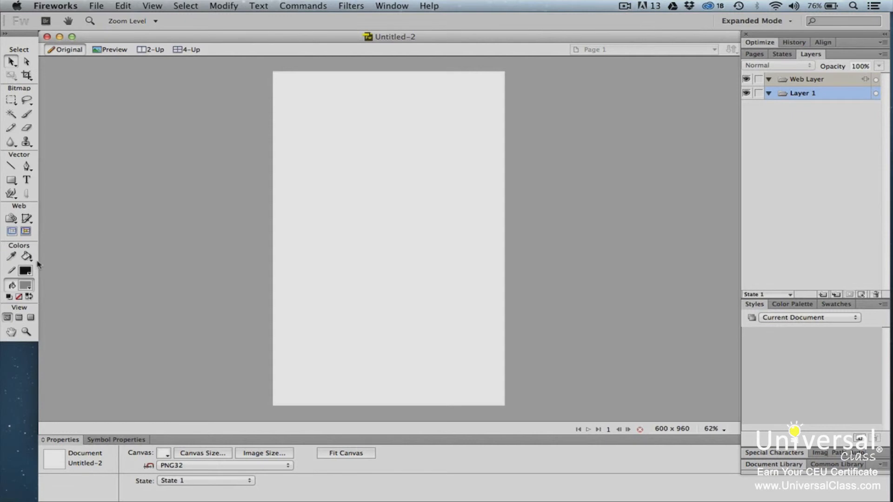
{"action": "mouse_move", "coordinate": [38, 330]}
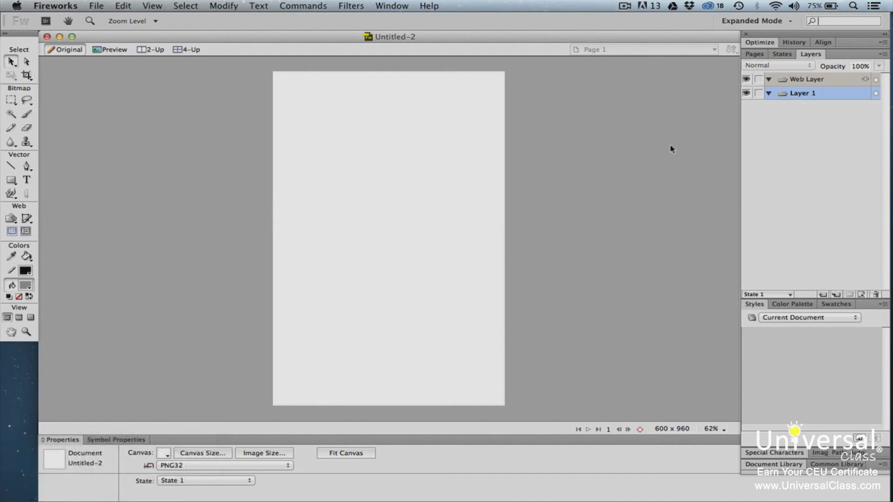
{"action": "mouse_move", "coordinate": [753, 172]}
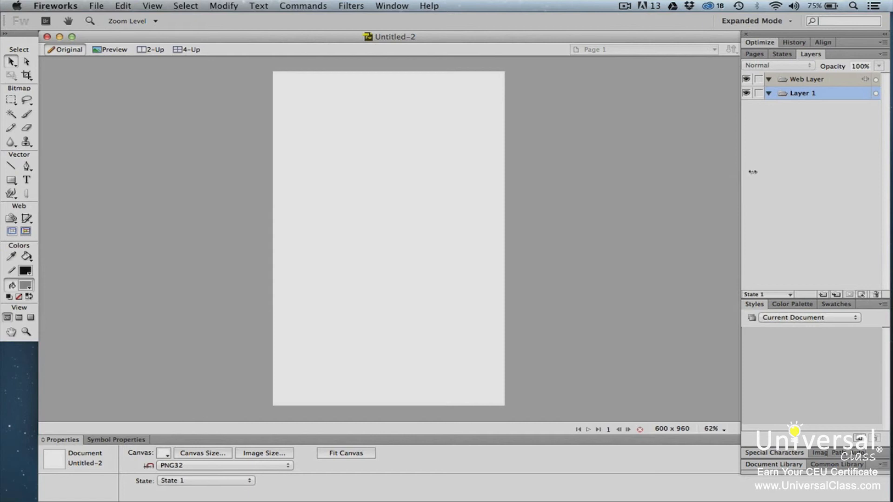
{"action": "mouse_move", "coordinate": [582, 206]}
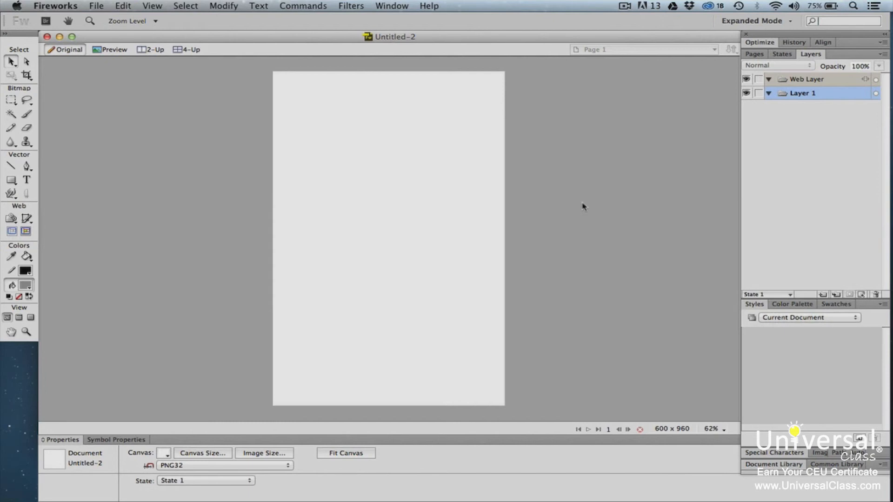
Step: Turn on View > Rulers and collapse the History panel group
{"action": "left_click", "coordinate": [152, 5]}
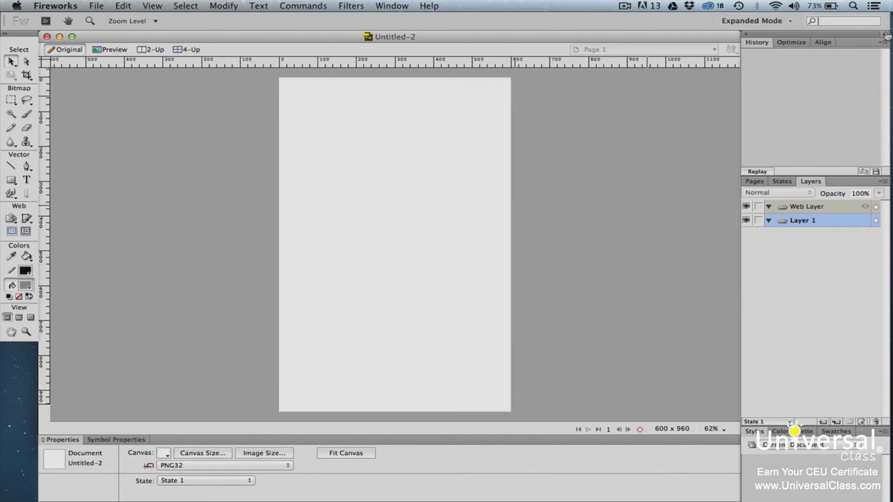
{"action": "left_click", "coordinate": [887, 33]}
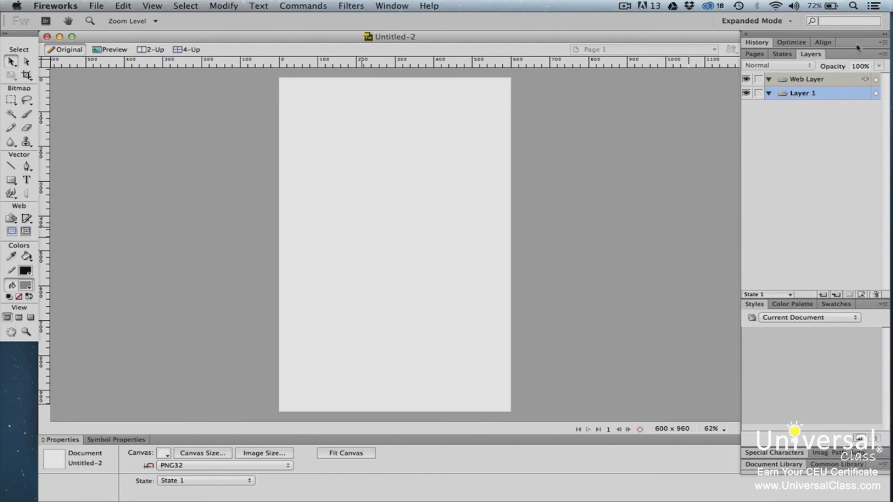
Step: Expand the History panel group above Layers with Expand Tab Group
{"action": "left_click", "coordinate": [885, 42]}
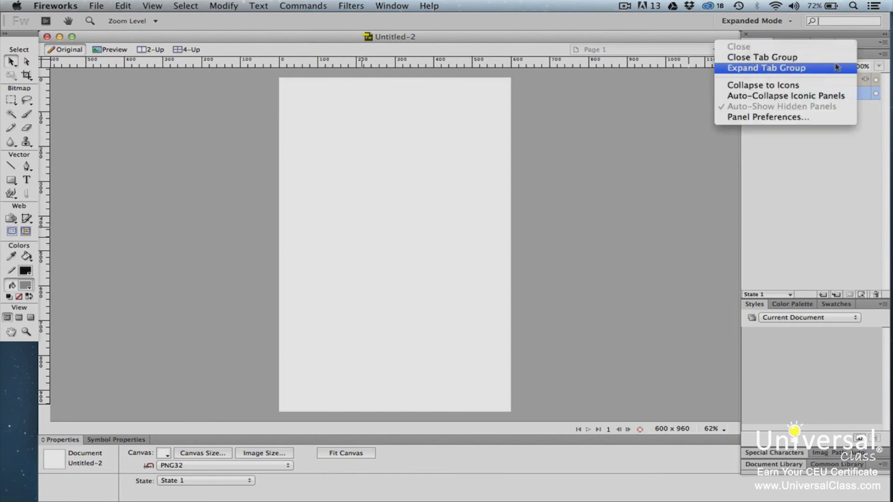
{"action": "left_click", "coordinate": [766, 68]}
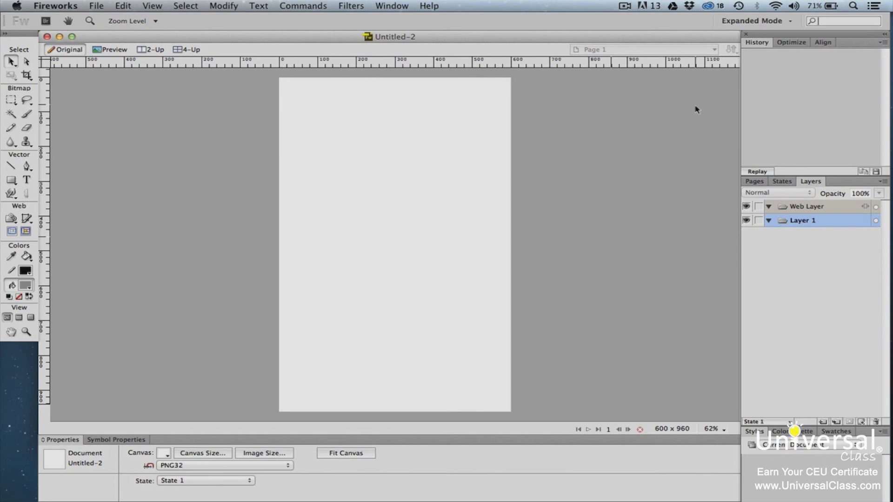
{"action": "left_click", "coordinate": [757, 21]}
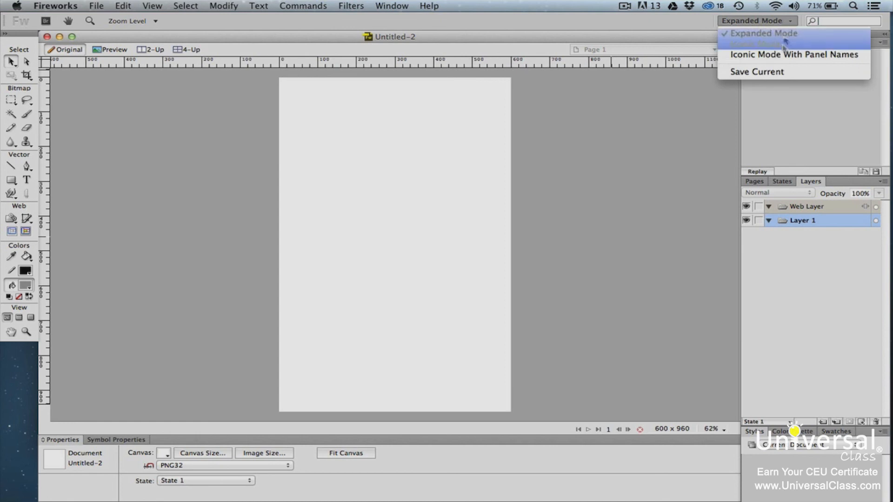
Step: Save the current panel arrangement as a workspace named 'Favorite'
{"action": "left_click", "coordinate": [757, 71]}
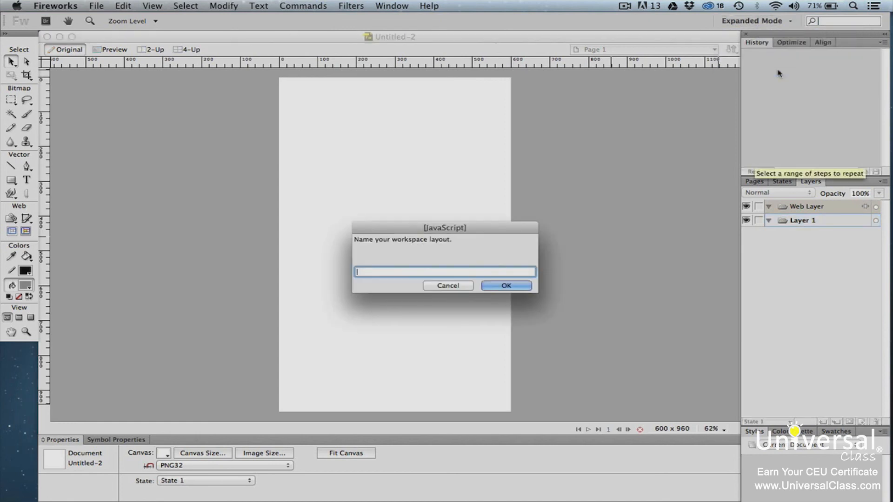
{"action": "type", "text": "Favorite"}
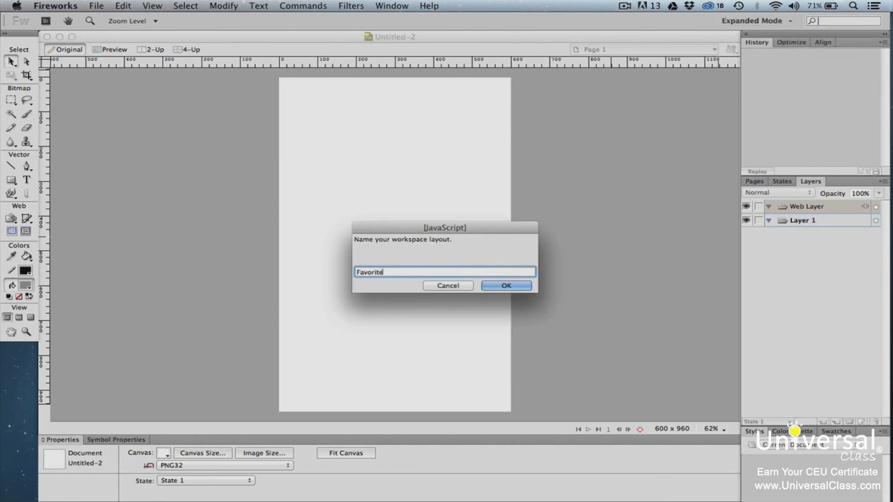
{"action": "left_click", "coordinate": [505, 285]}
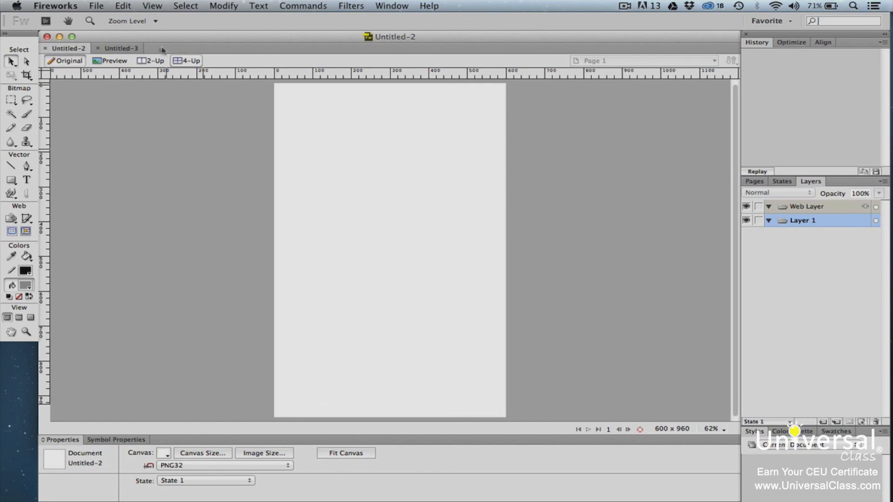
Step: Drag the Untitled-3 tab out into its own floating window over Untitled-2
{"action": "left_click", "coordinate": [118, 48]}
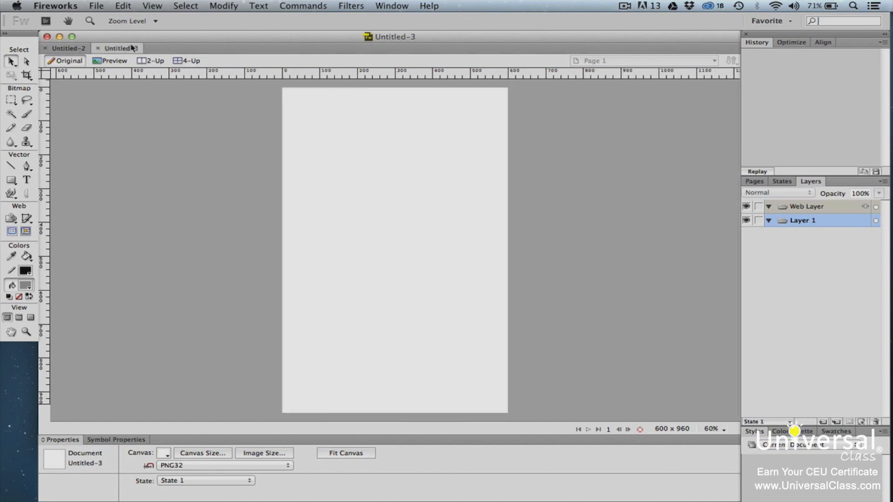
{"action": "left_click", "coordinate": [45, 47]}
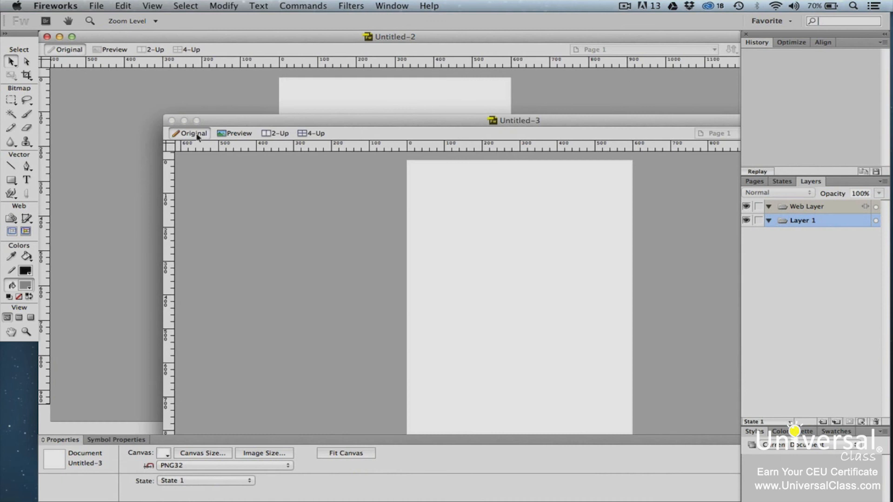
{"action": "mouse_move", "coordinate": [193, 134]}
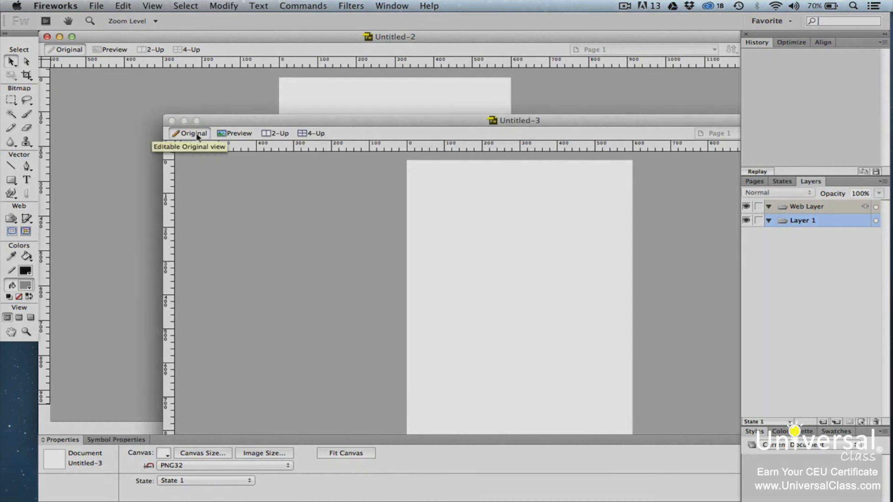